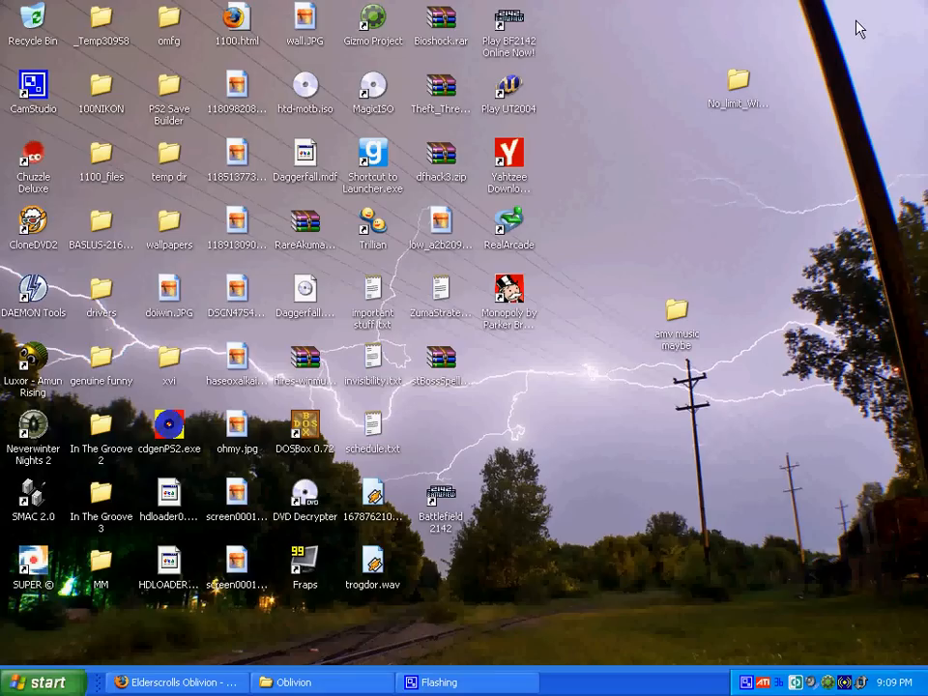
mouse_move(537, 429)
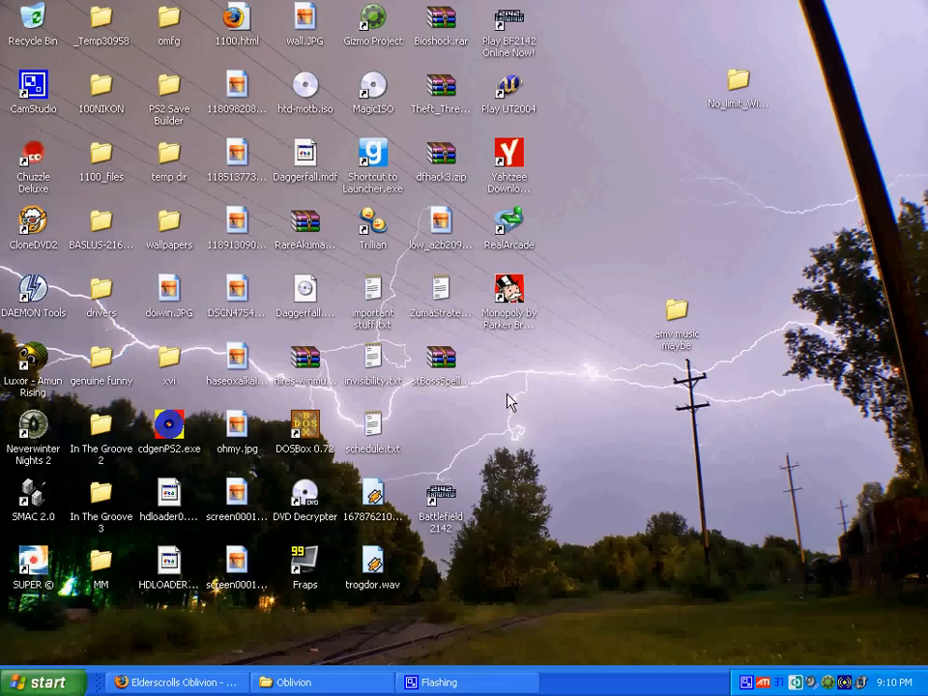
mouse_move(444, 371)
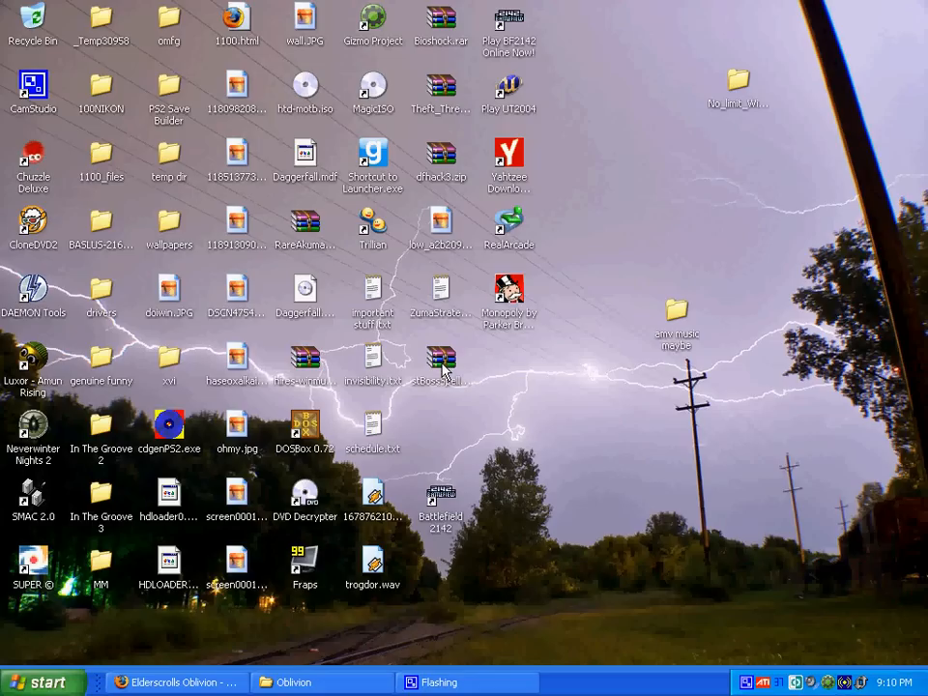
Step: Open the downloaded mod zip in WinRAR and select SummonLastBossSpell.esp inside it
click(440, 363)
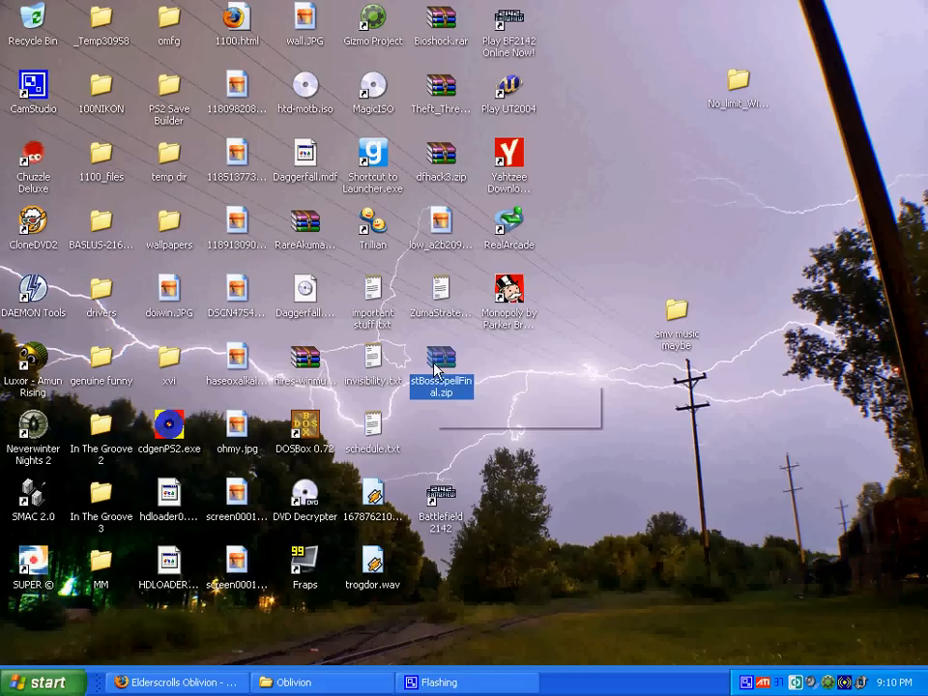
double_click(441, 364)
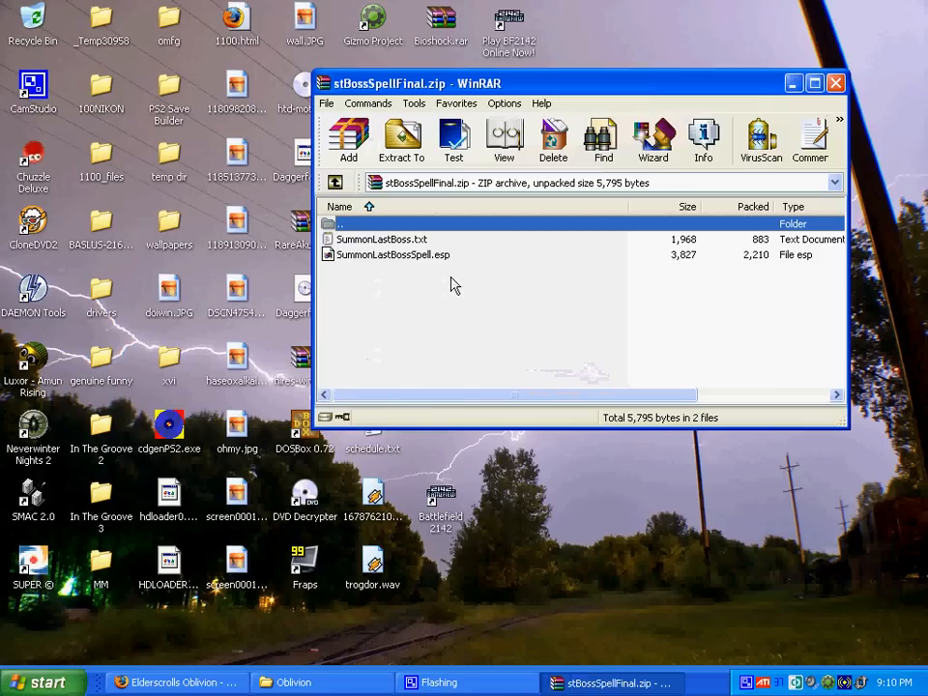
mouse_move(437, 282)
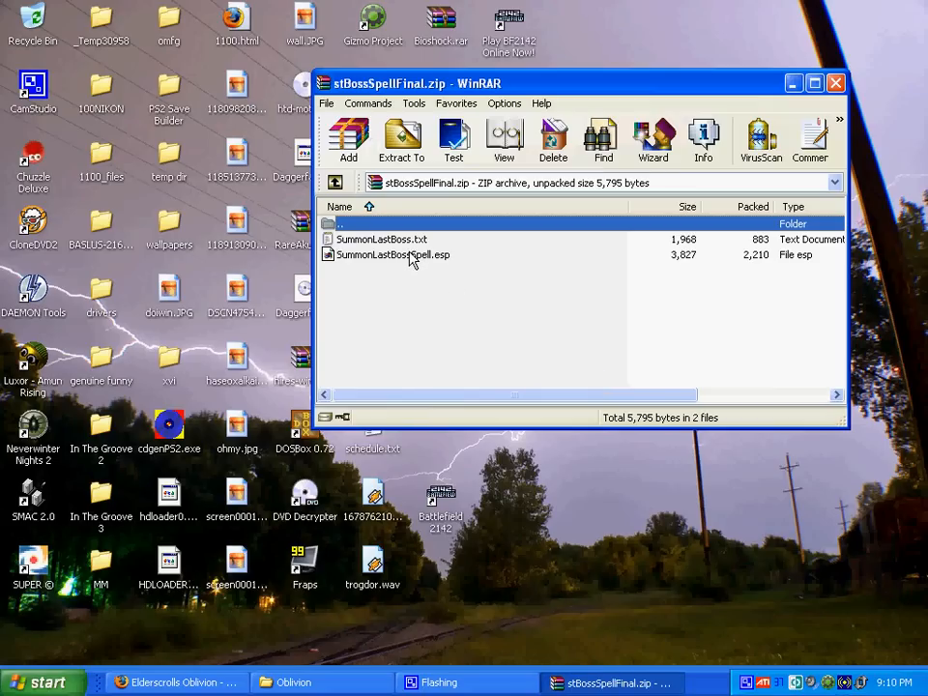
click(392, 255)
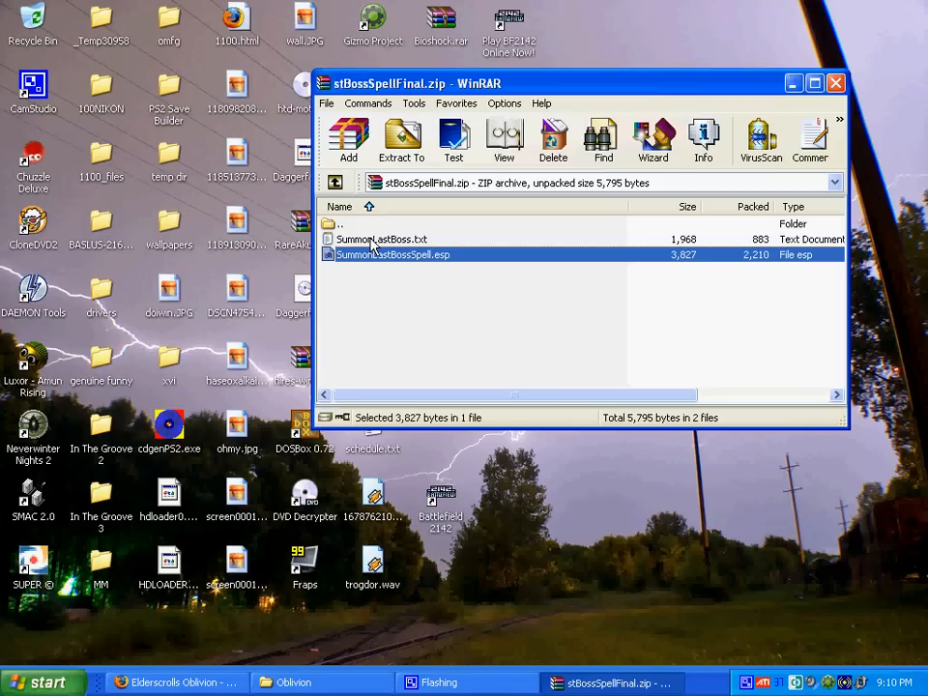
mouse_move(377, 244)
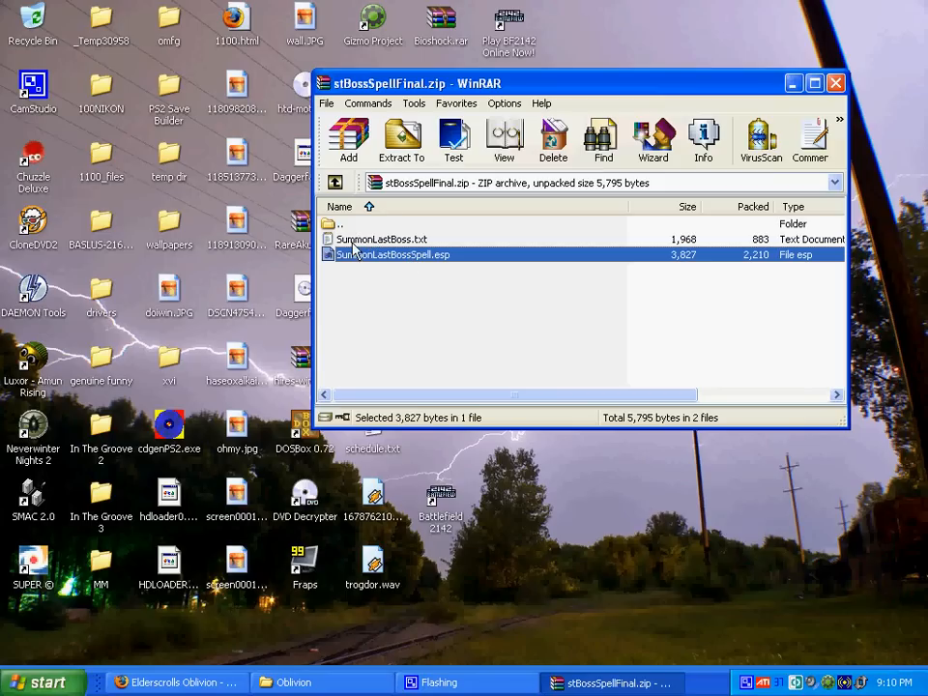
mouse_move(418, 270)
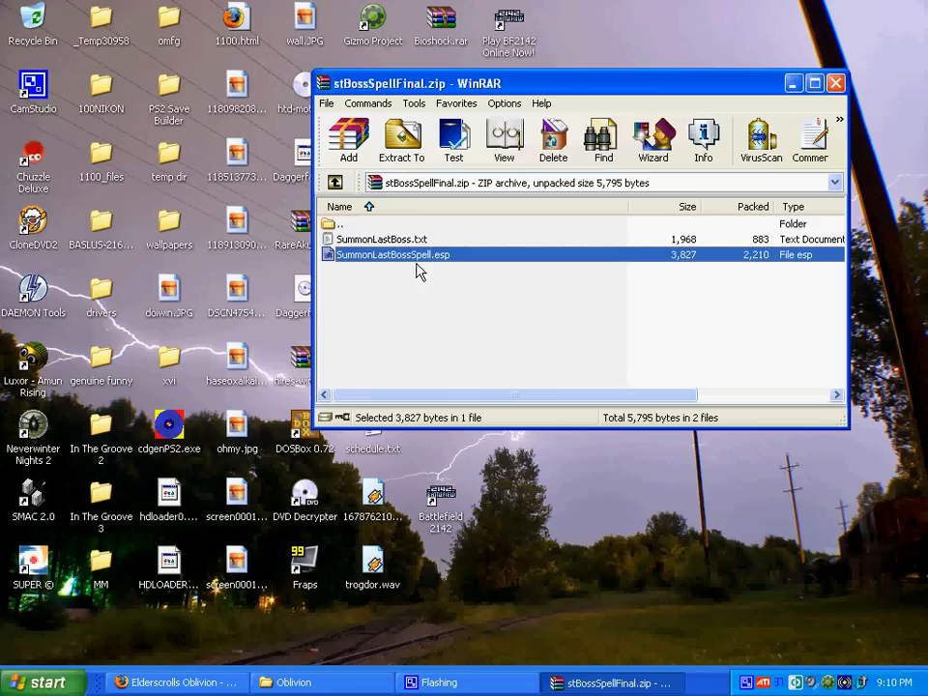
mouse_move(396, 250)
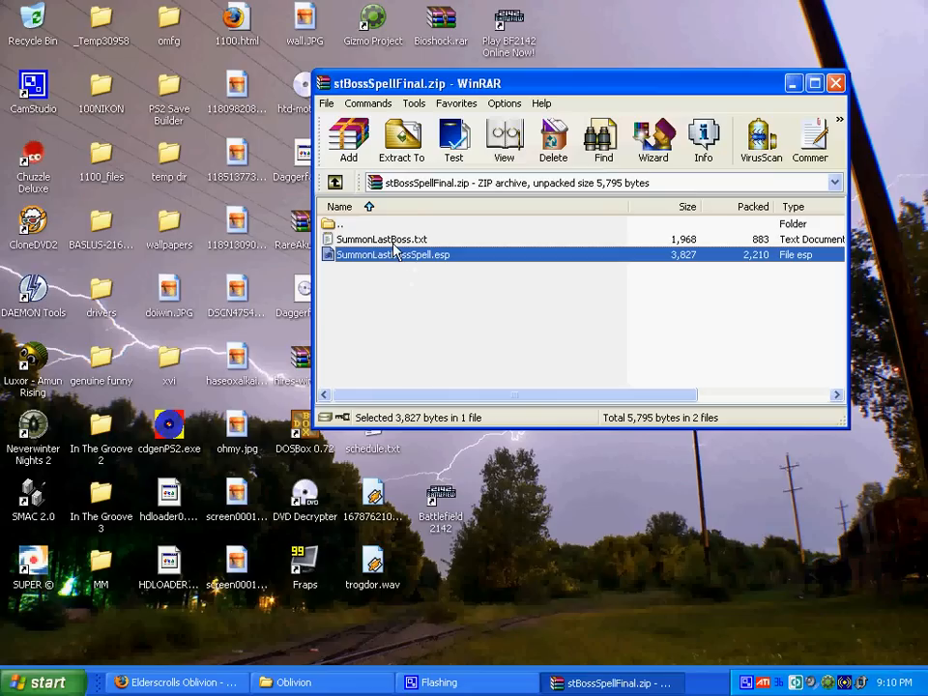
double_click(383, 239)
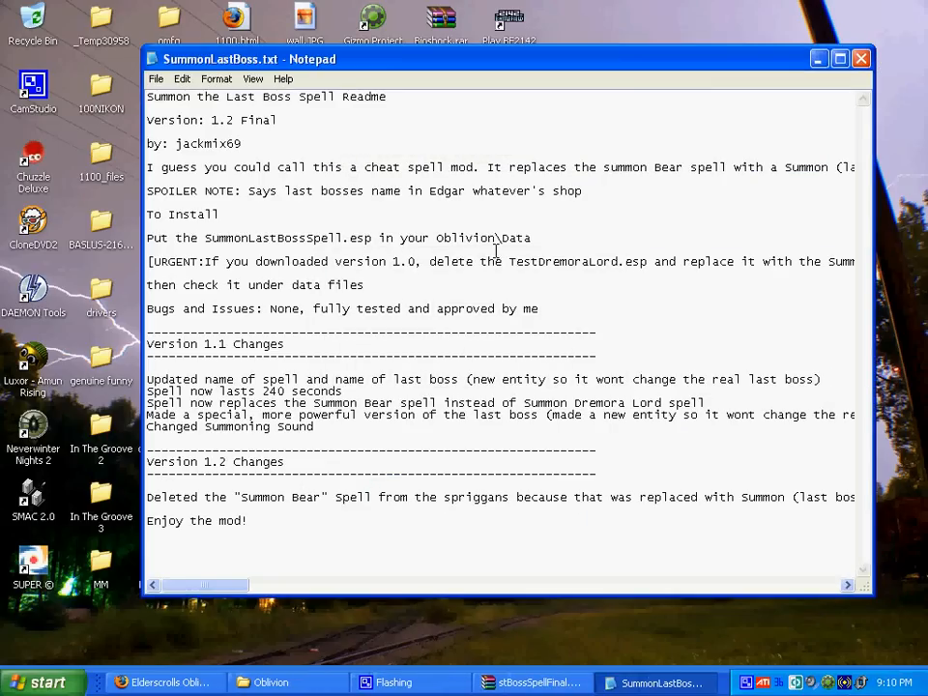
mouse_move(151, 212)
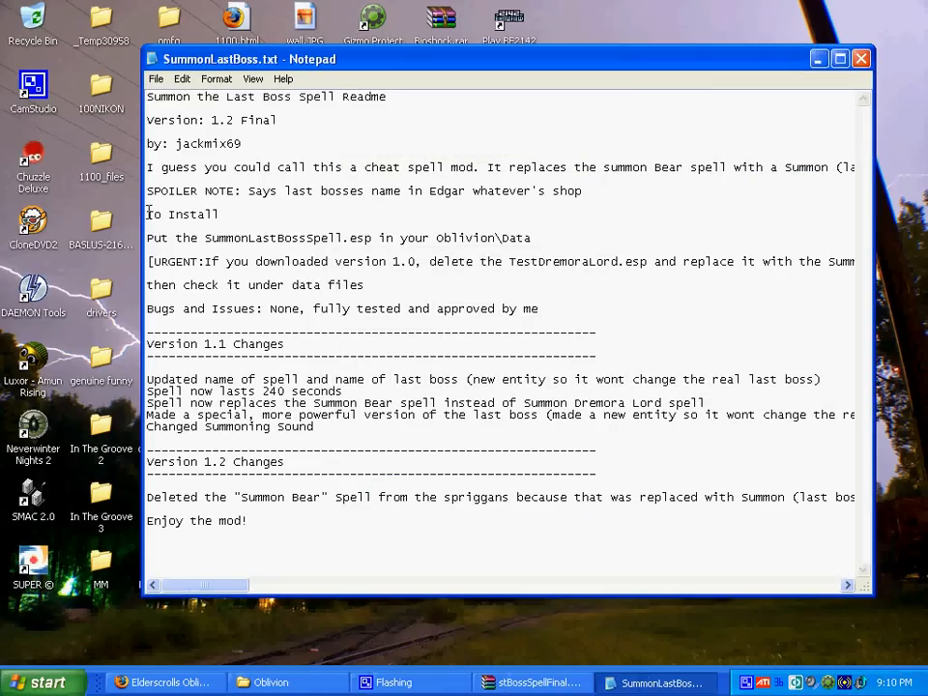
double_click(182, 212)
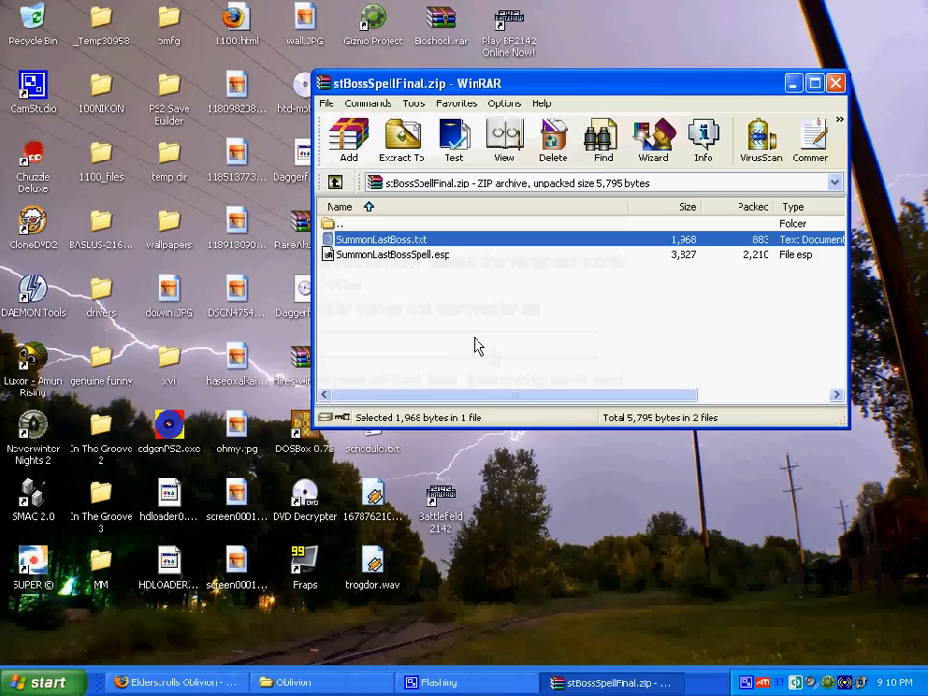
Step: Select both mod files and browse Explorer into Bethesda Softworks\Oblivion\Data to receive them
click(392, 255)
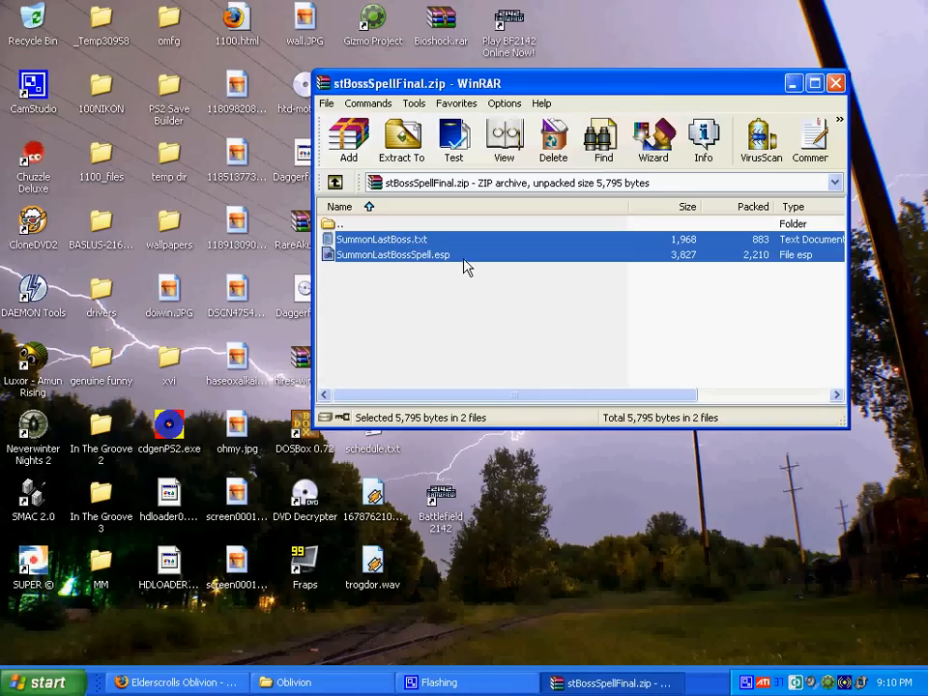
mouse_move(341, 665)
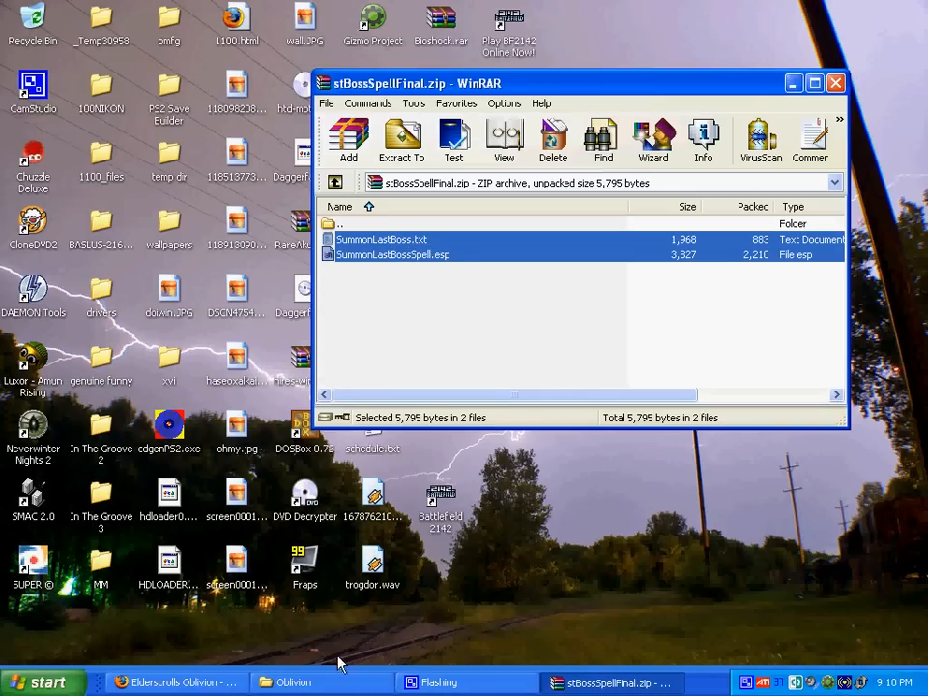
click(294, 681)
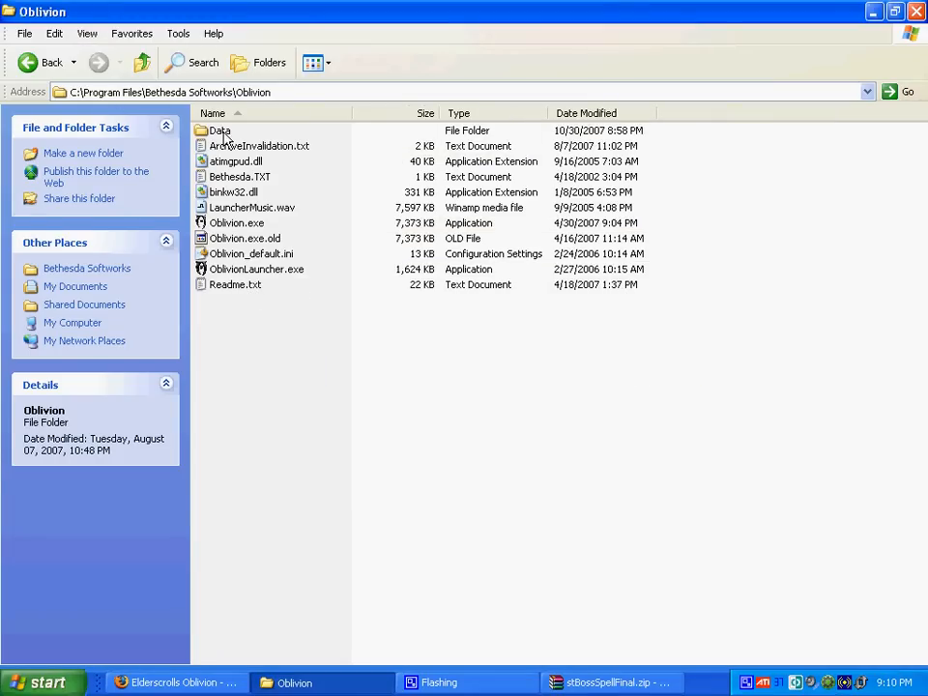
double_click(221, 132)
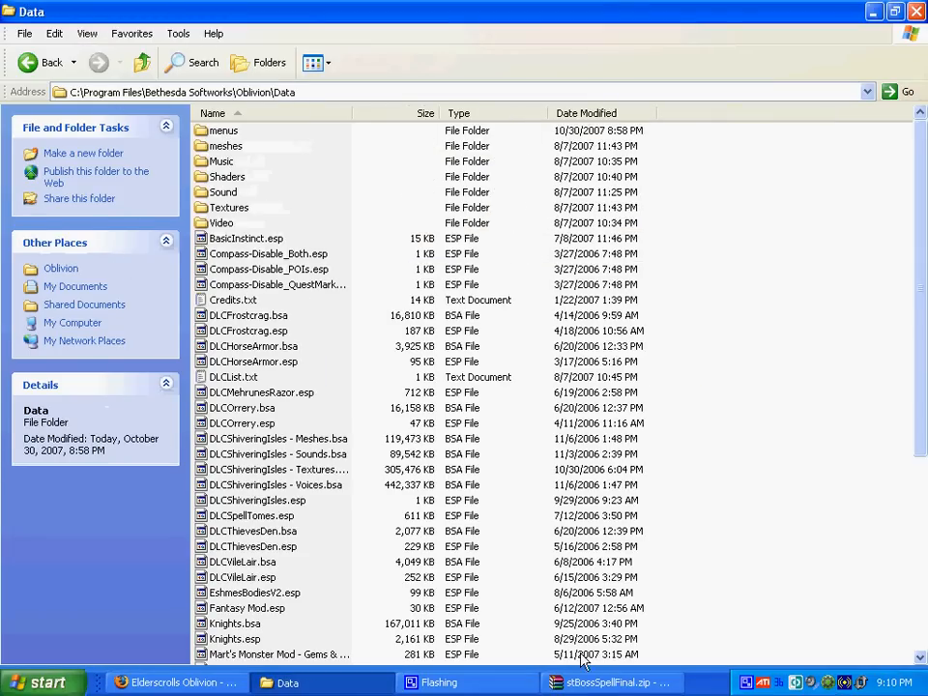
click(609, 682)
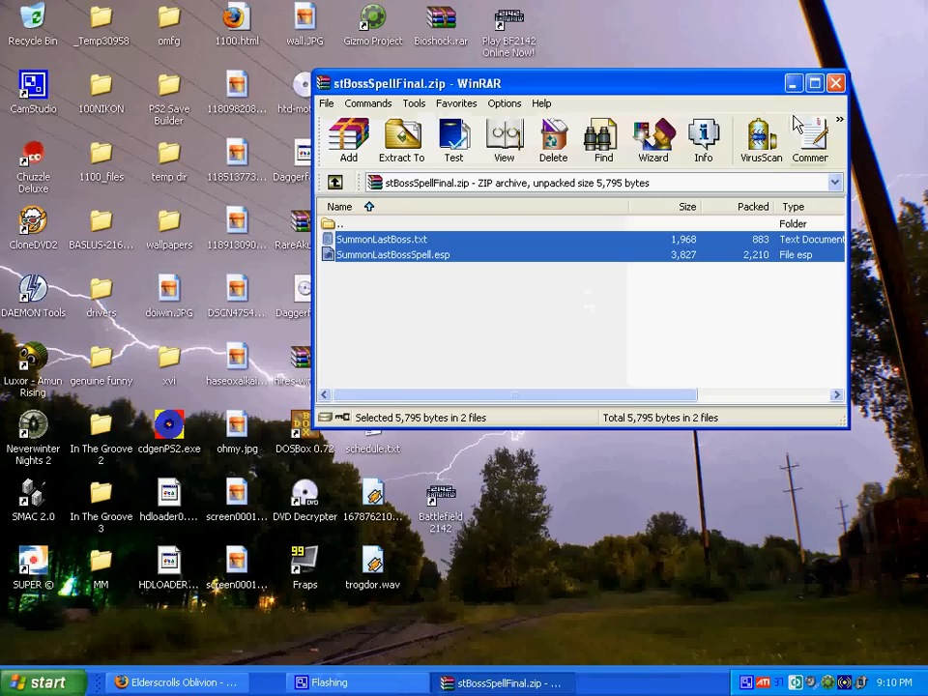
Step: Bring up the Oblivion Launcher's Data Files plugin list
click(39, 680)
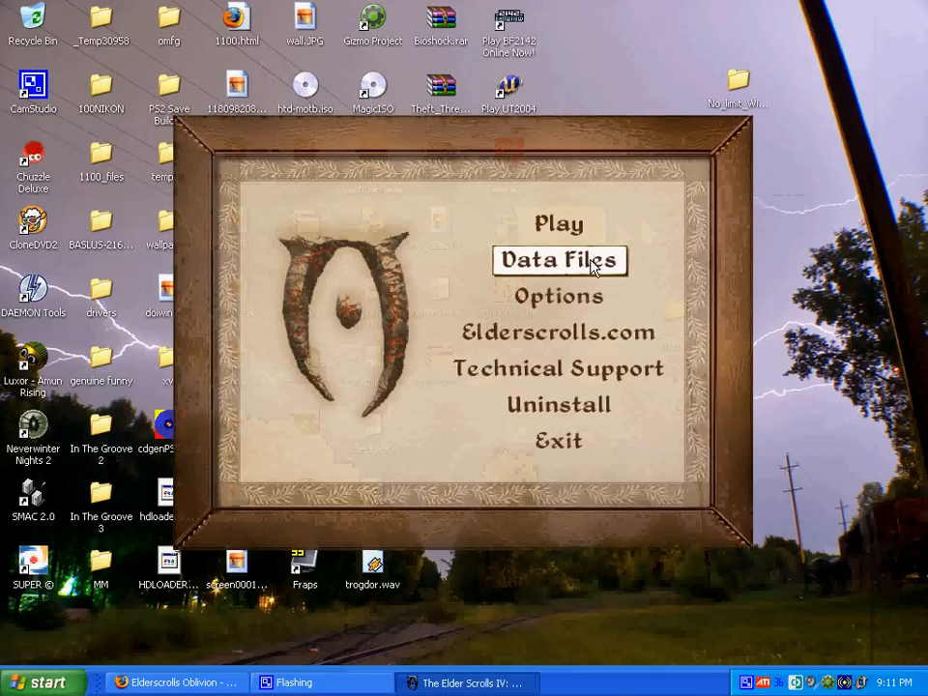
click(559, 261)
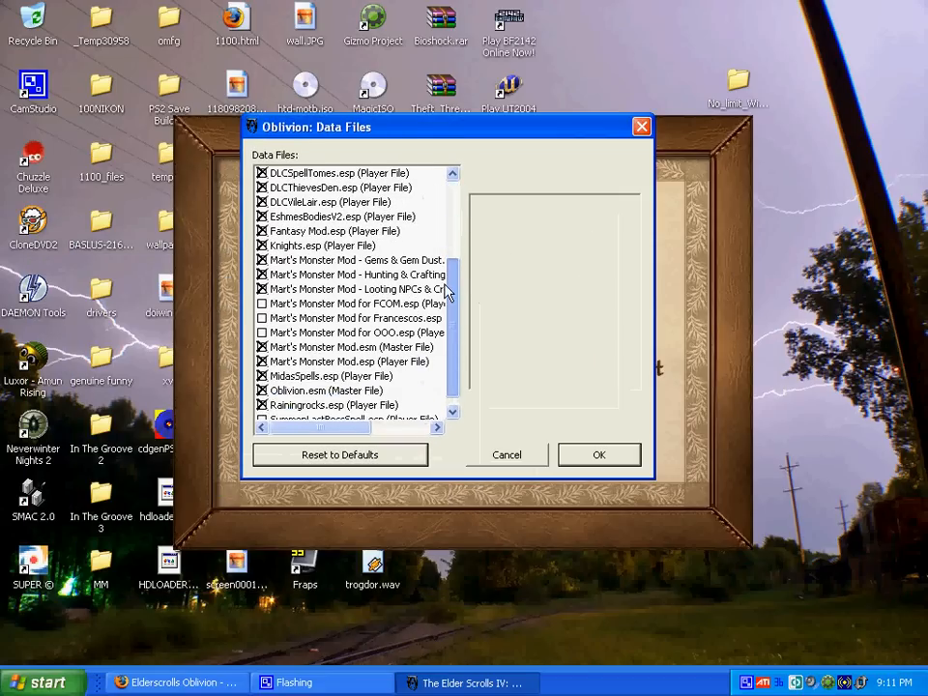
Step: Tick SummonLastBossSpell.esp in the Data Files list and confirm with OK
scroll(down, 3)
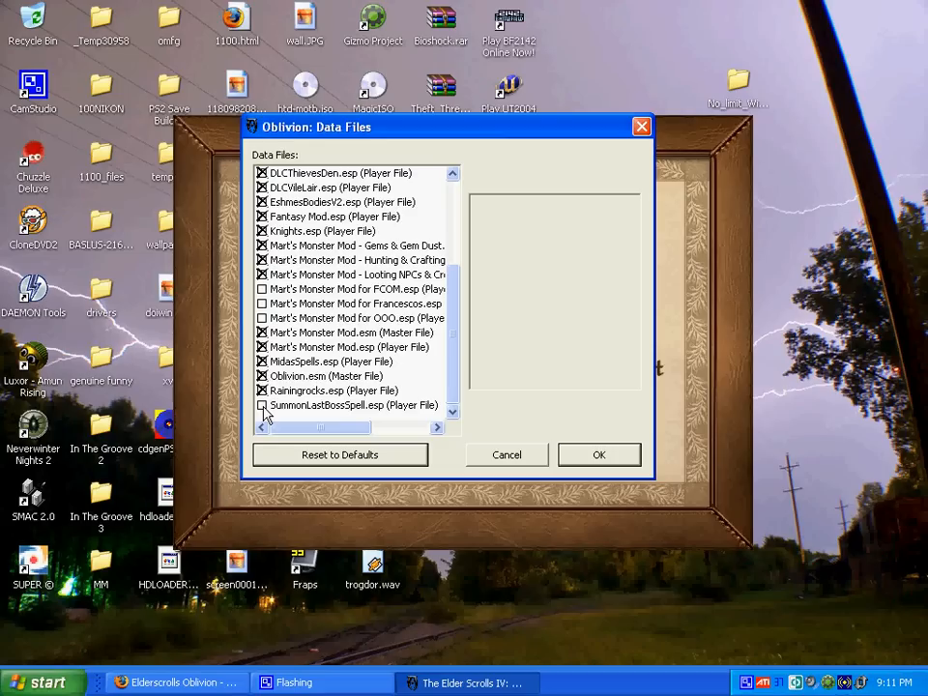
click(348, 404)
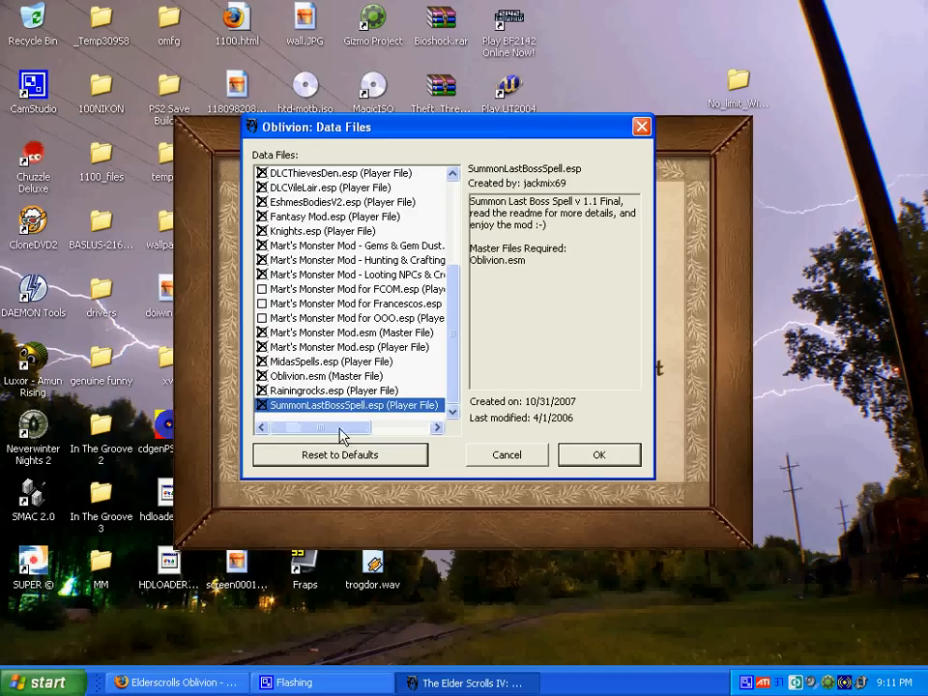
click(599, 454)
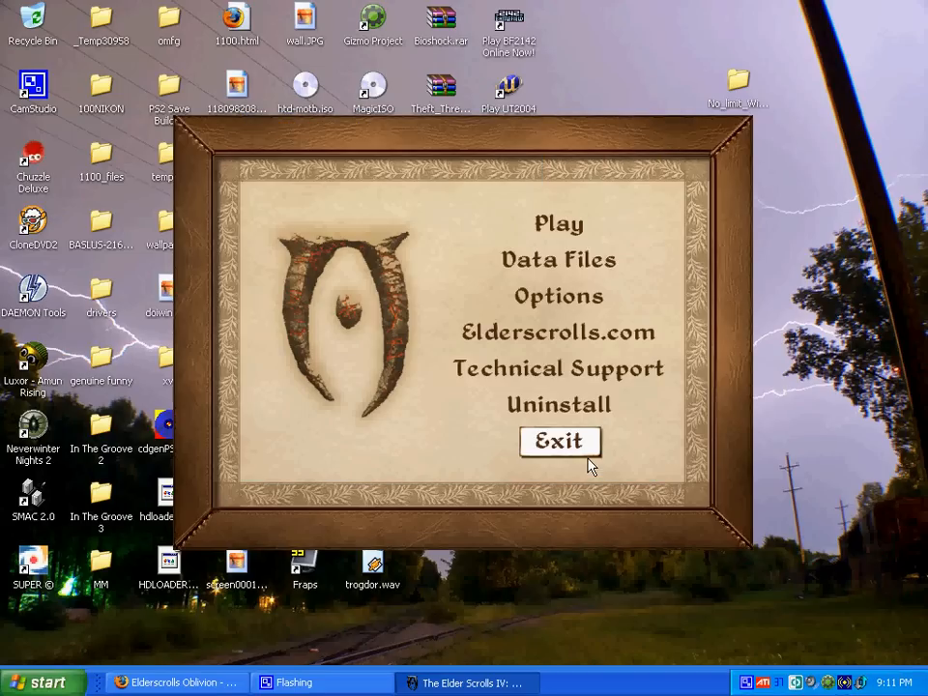
mouse_move(559, 224)
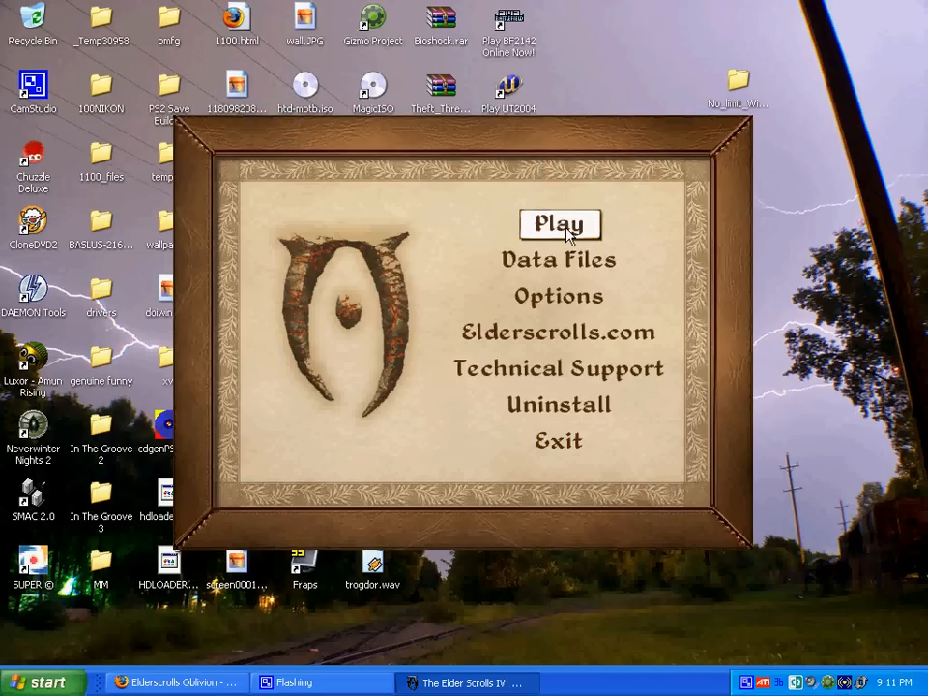